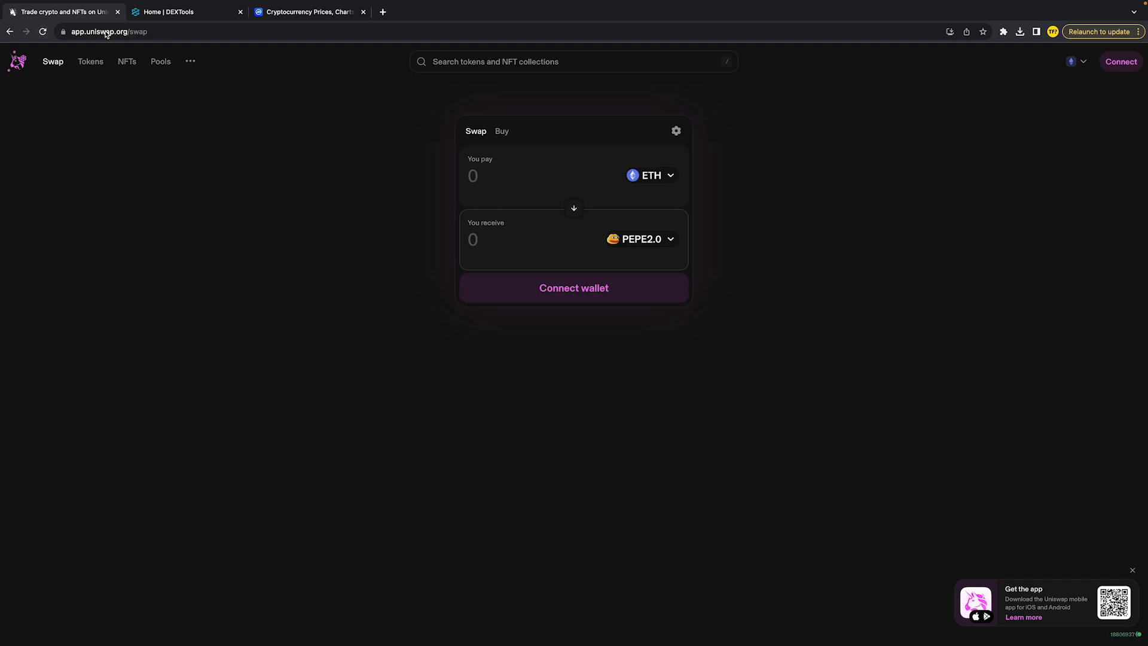
pyautogui.moveTo(317, 334)
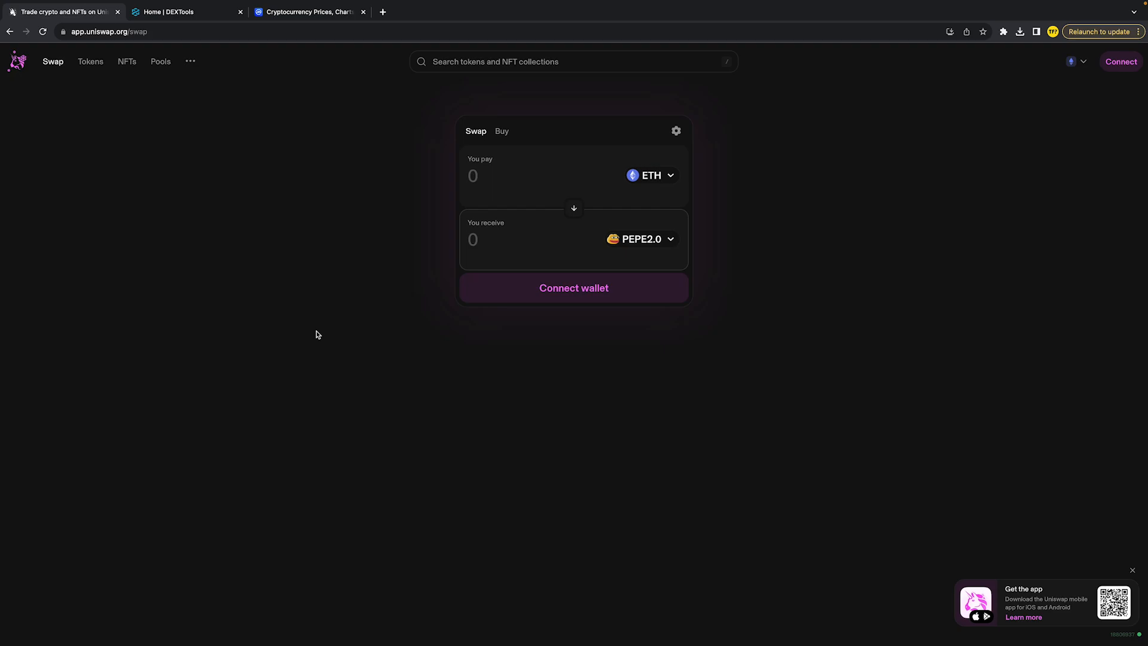
pyautogui.moveTo(439, 173)
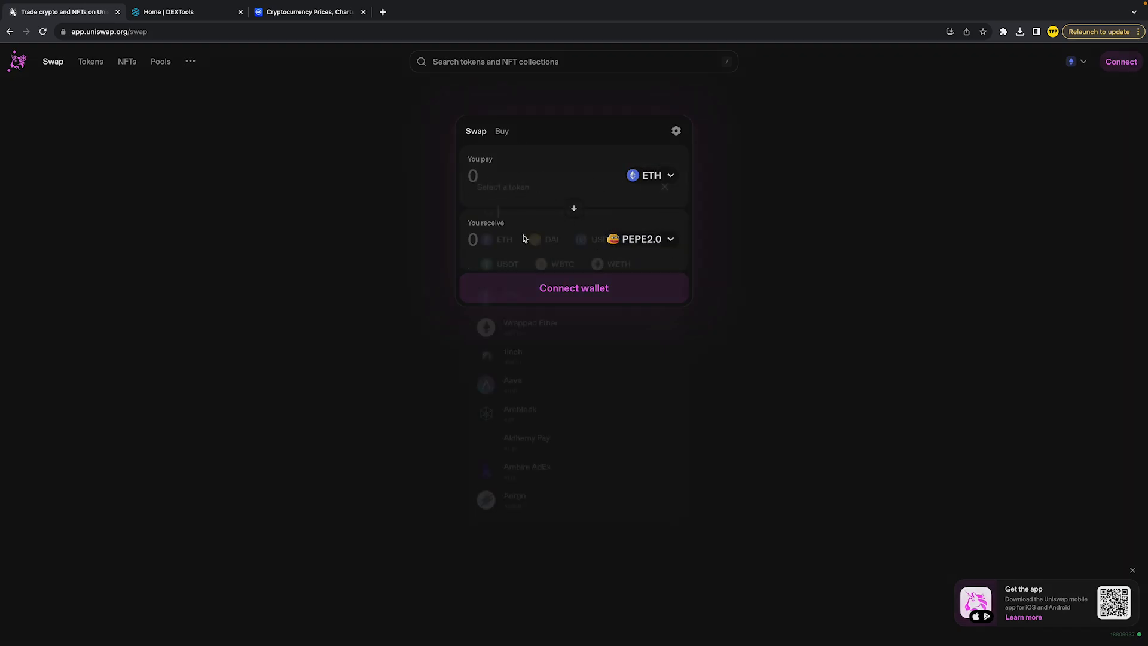
# - Search the Uniswap token picker for 'pepe' and choose Pepe as the receive token
pyautogui.write('p')
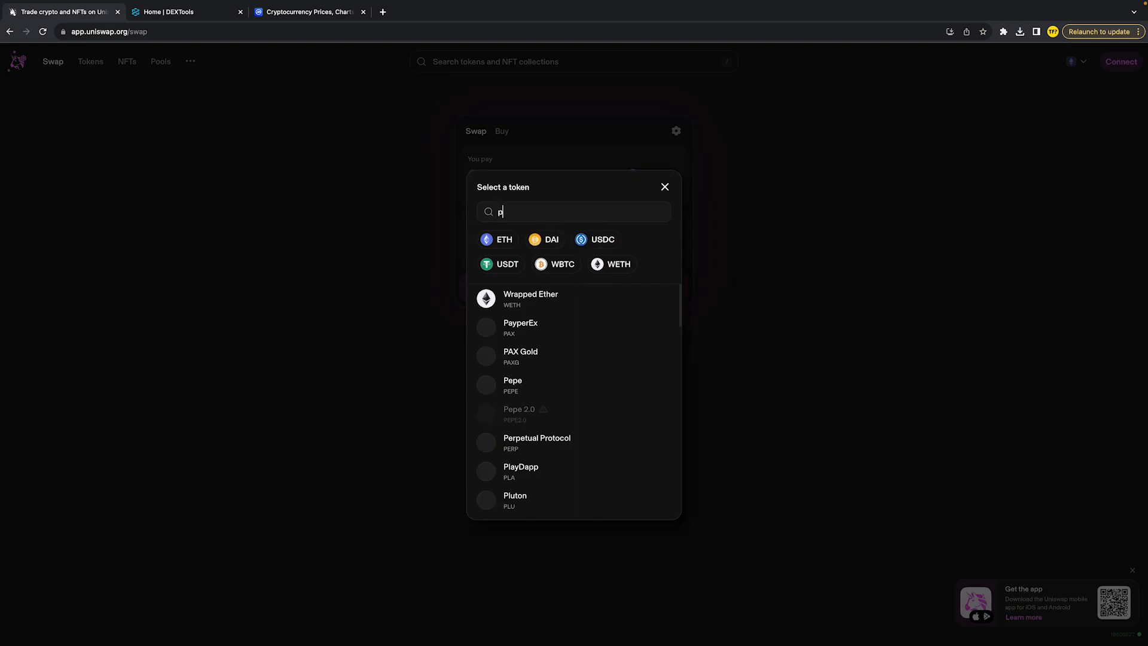
pyautogui.write('epe')
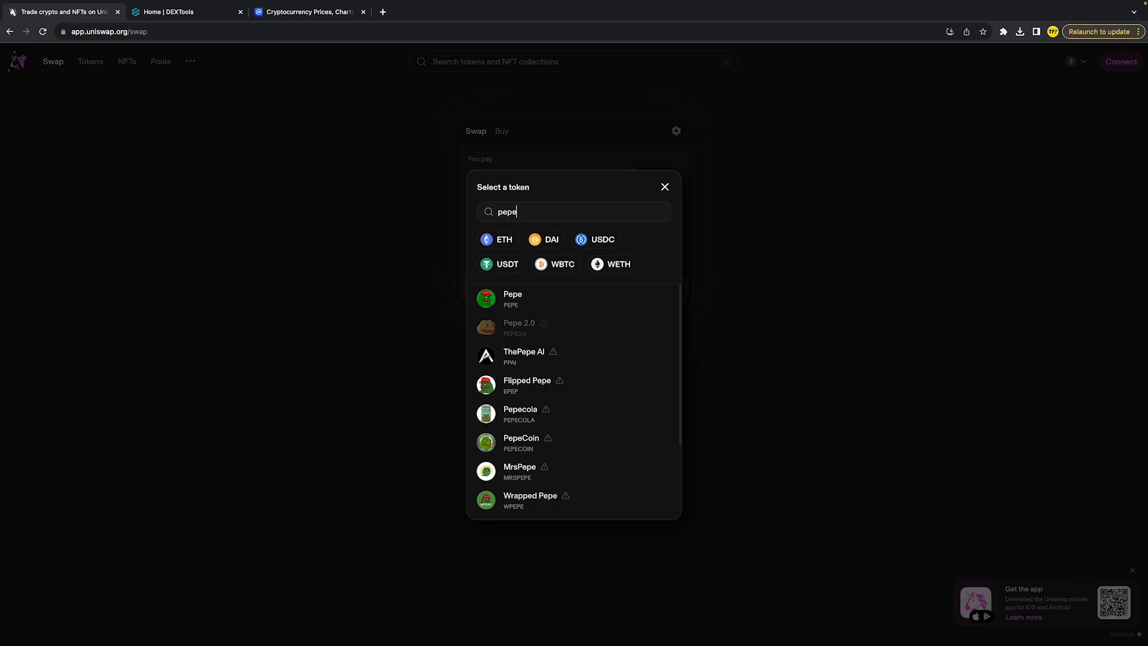
pyautogui.moveTo(600, 223)
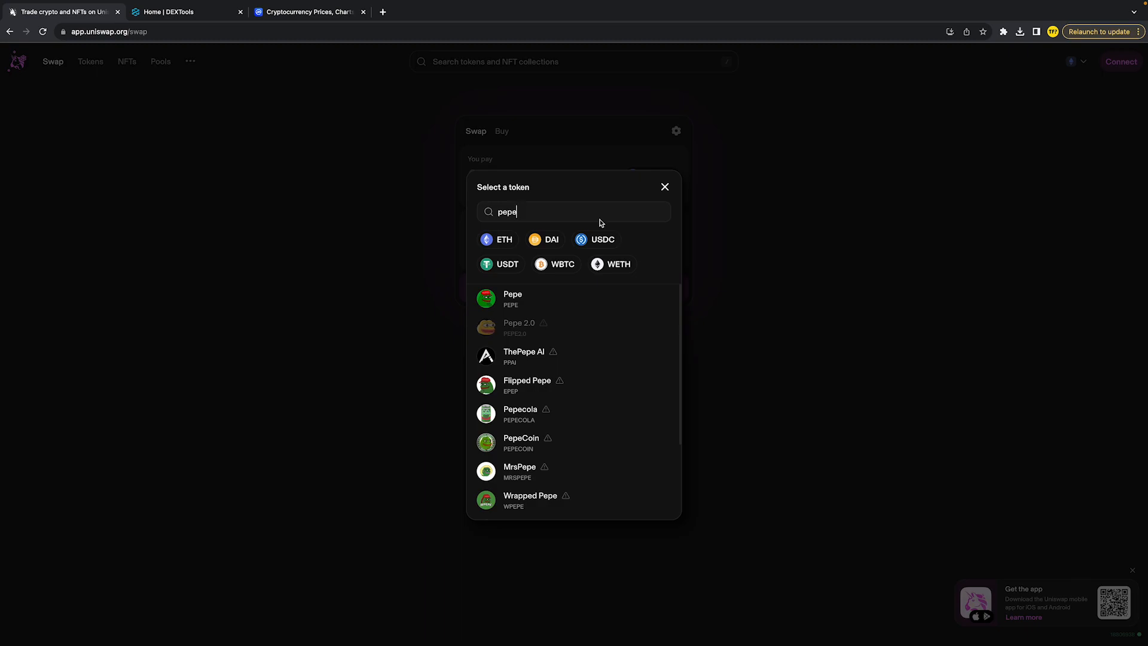
pyautogui.click(512, 299)
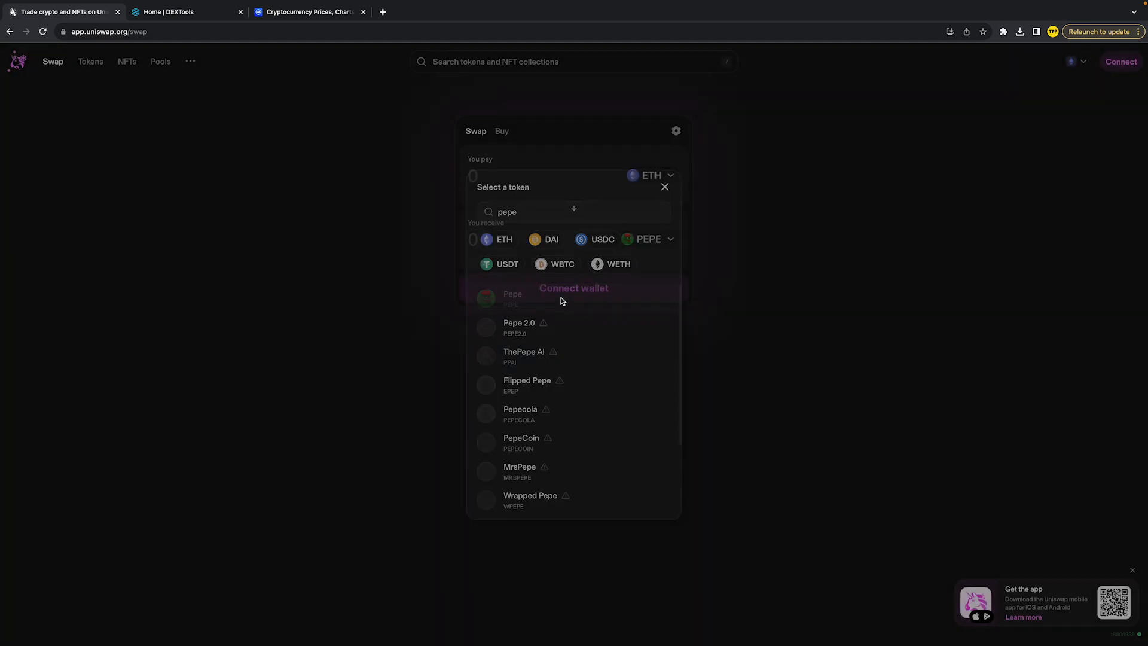
pyautogui.press('Backspace')
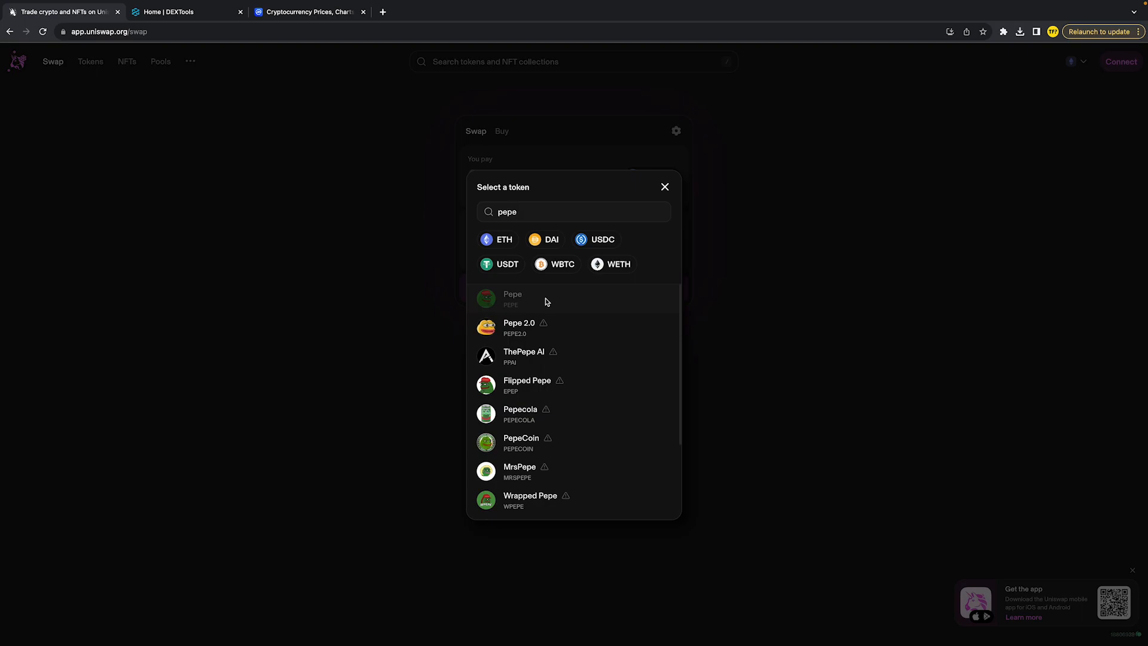
pyautogui.moveTo(516, 311)
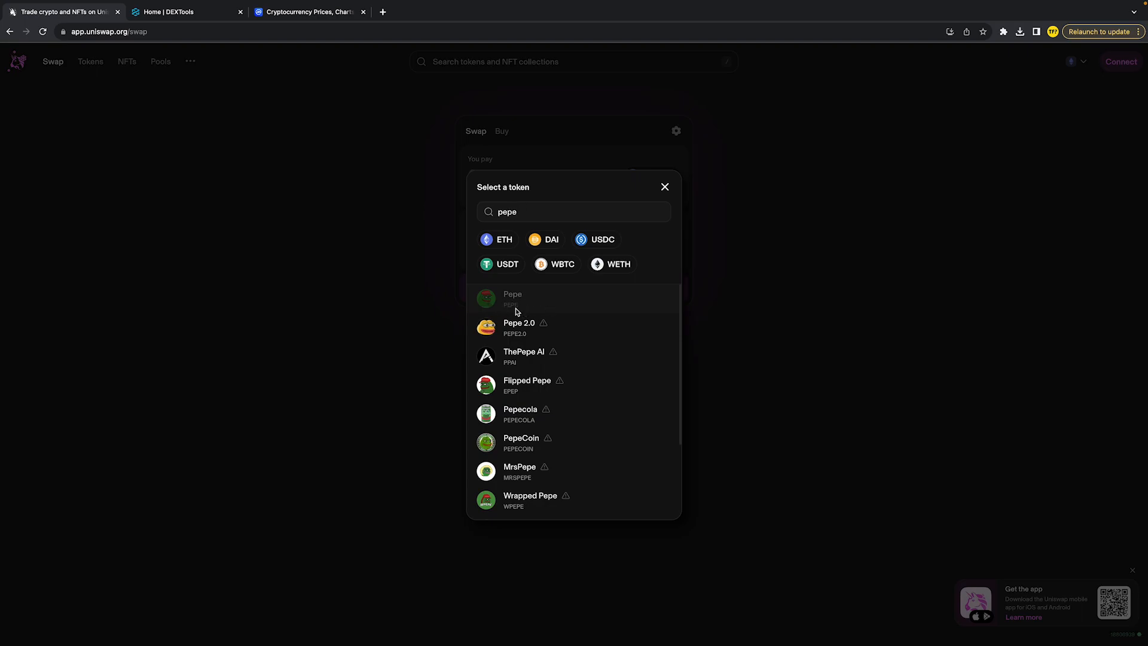
pyautogui.moveTo(532, 312)
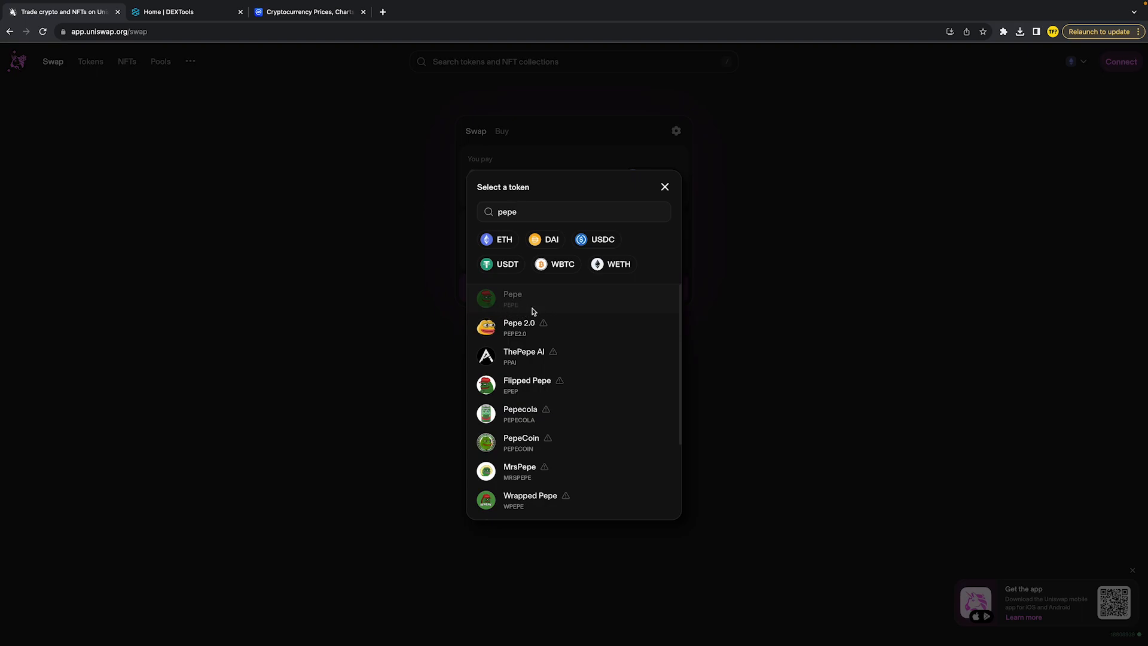
pyautogui.moveTo(189, 17)
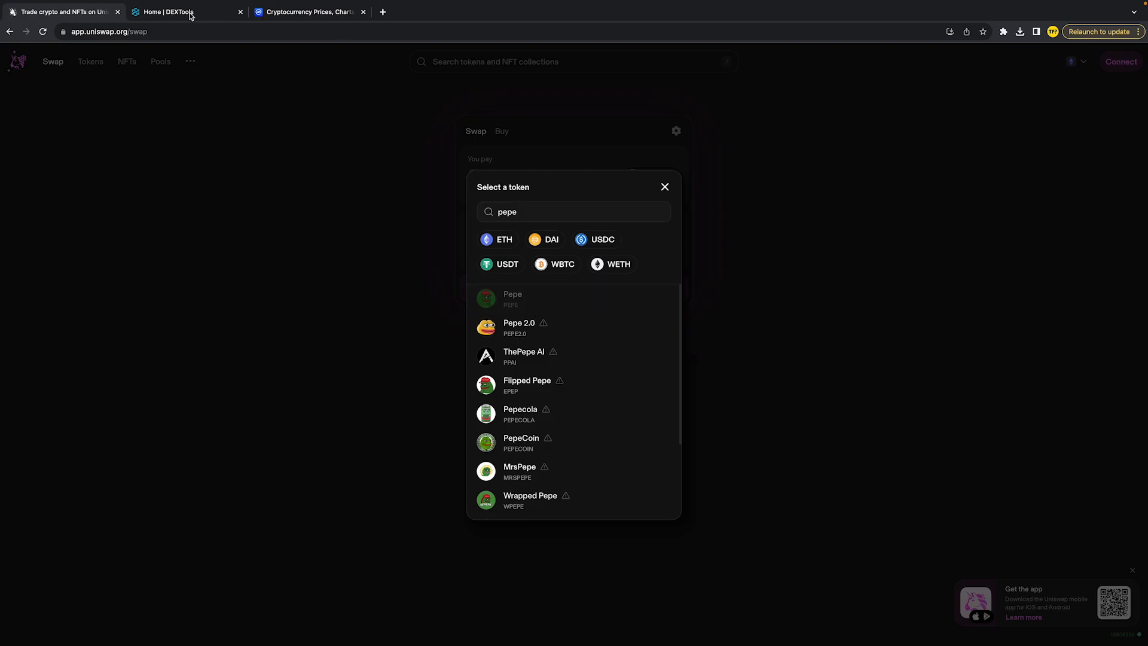
# - Search DEXTools for 'pepe' to open the PEPE pair page
pyautogui.click(176, 12)
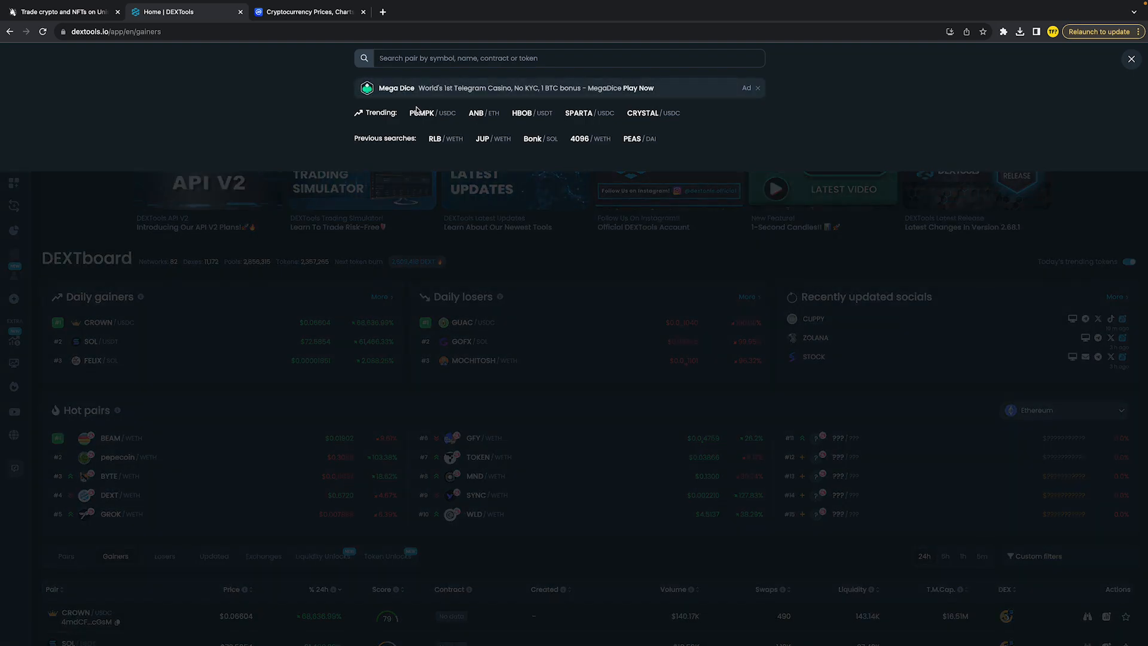
pyautogui.write('pepe')
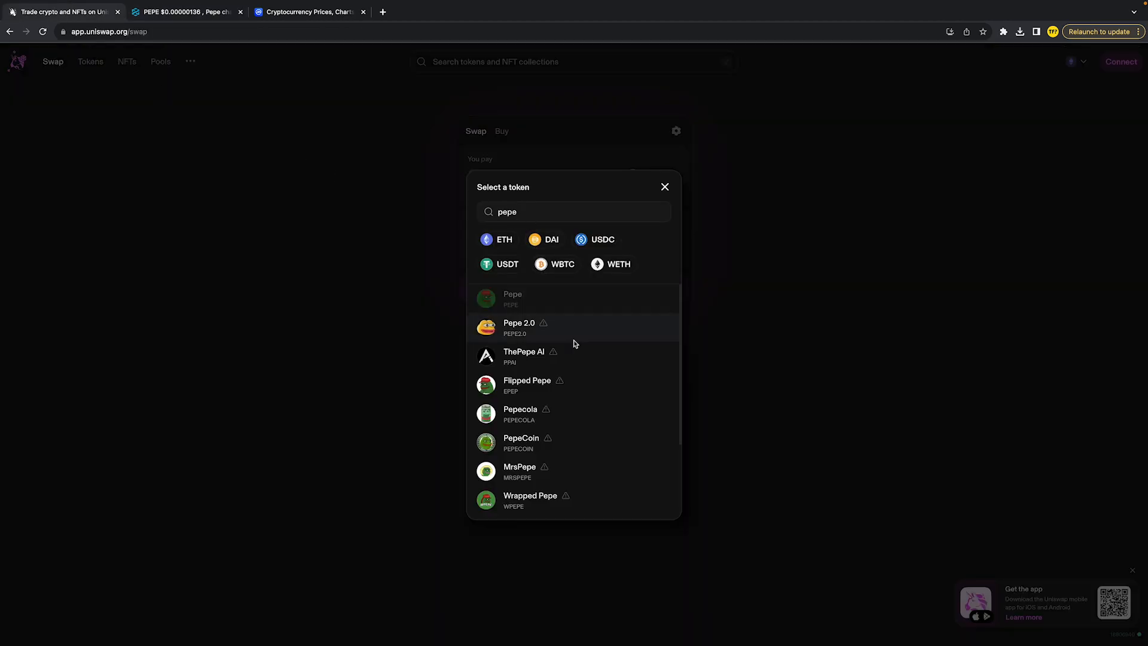
# - Scroll the pepe results to reveal variants like Print The Pepe and SAUDI PEPE
pyautogui.scroll(-3)
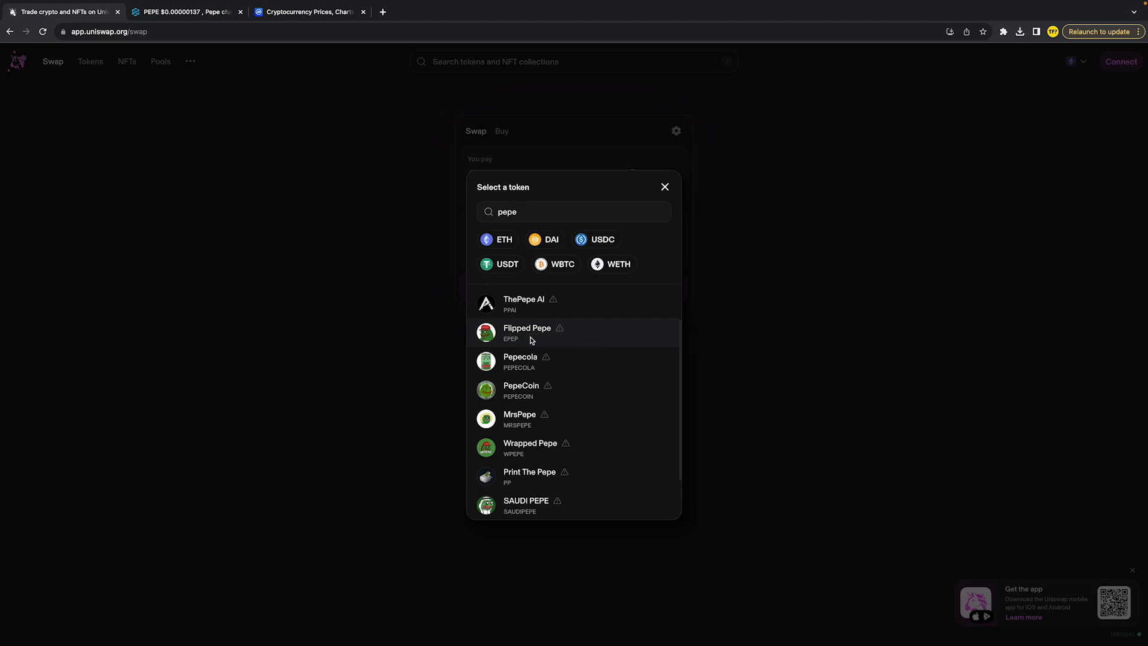
pyautogui.moveTo(510, 346)
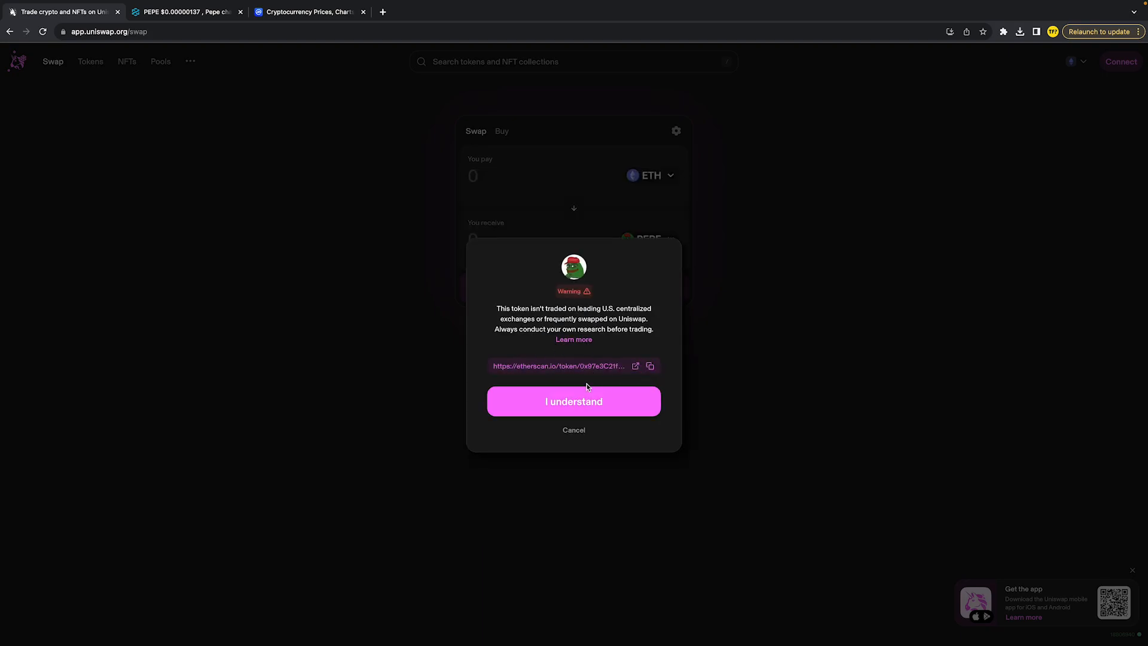
pyautogui.moveTo(194, 11)
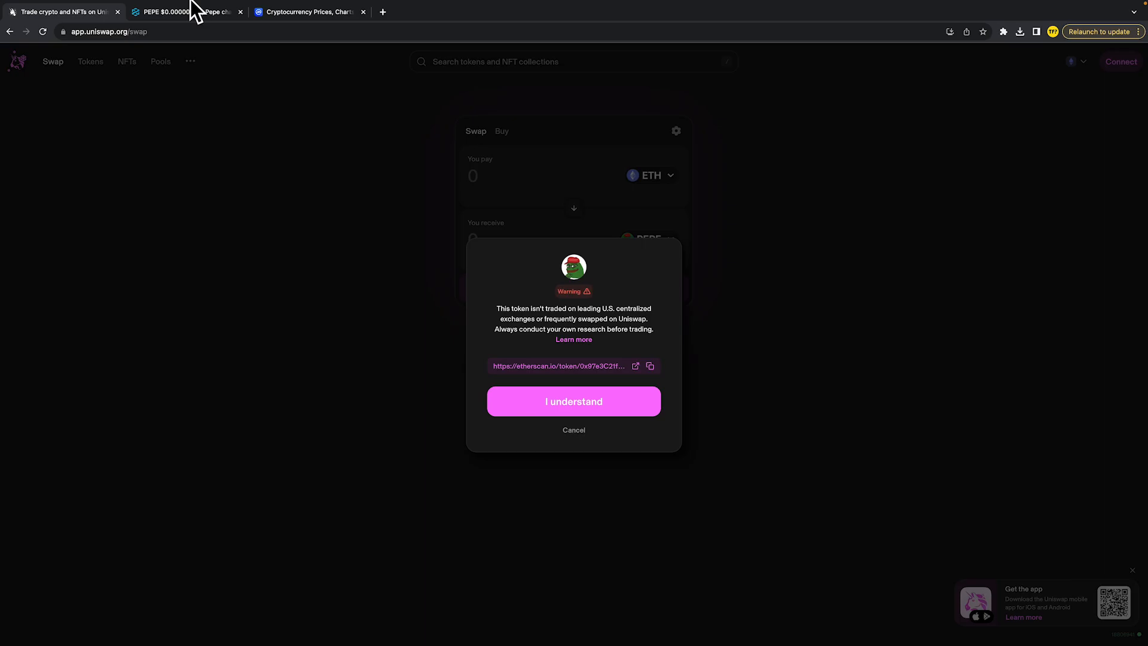
# - Search DEXTools for 'pep' and open the Flipped Pepe EPEP/WETH pair
pyautogui.click(185, 12)
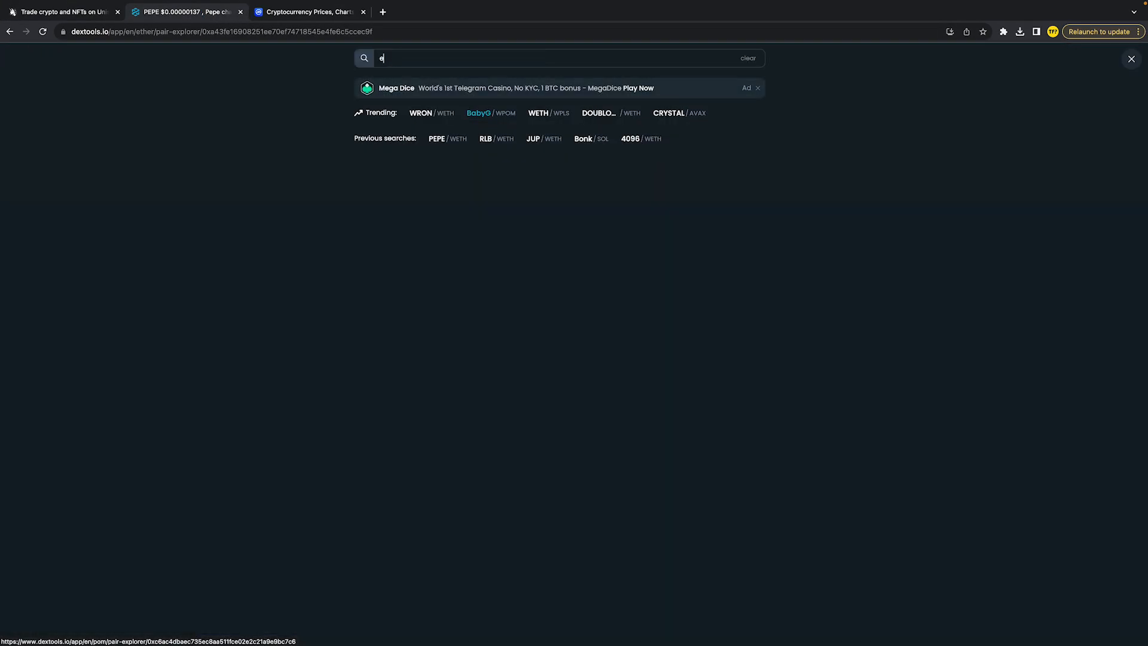
pyautogui.write('pep')
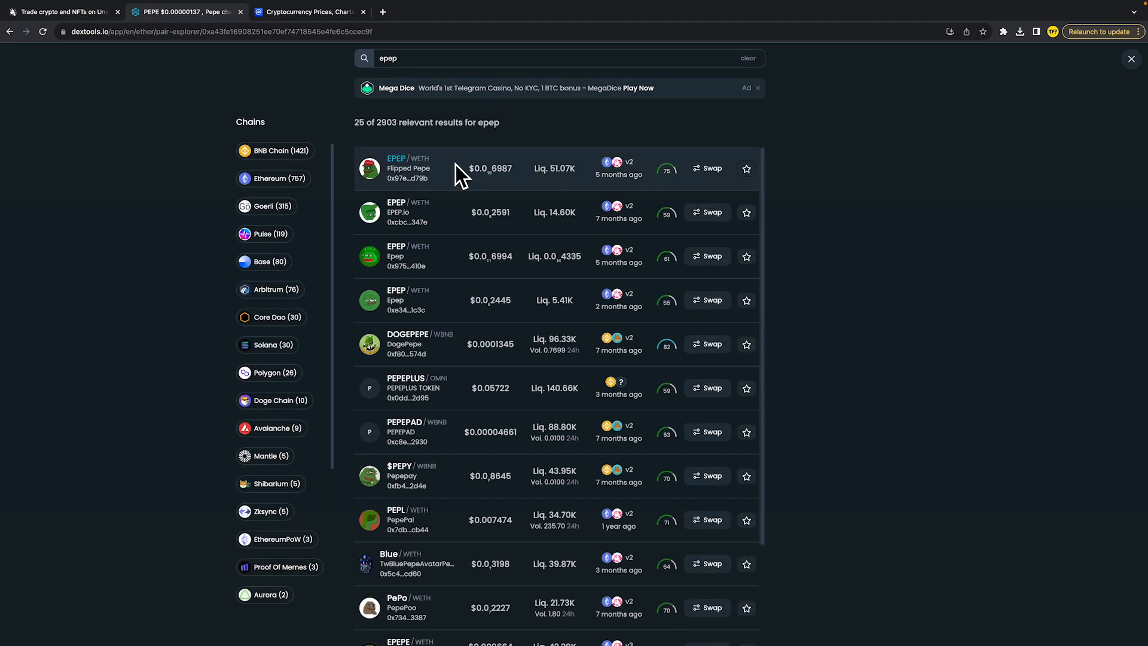
pyautogui.click(408, 169)
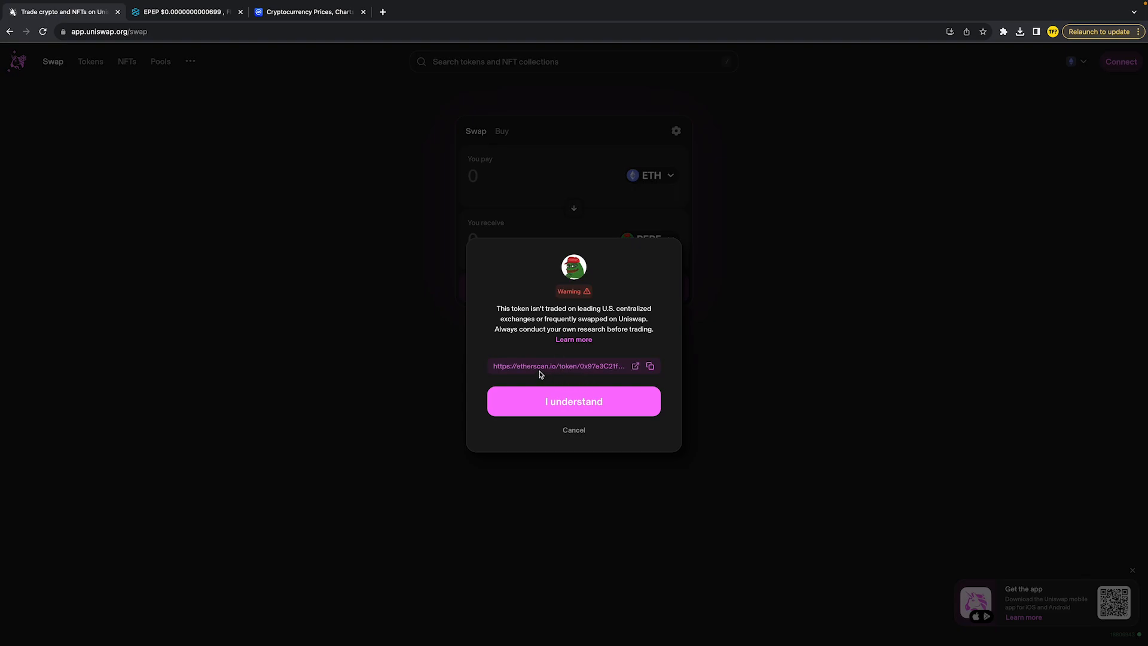
pyautogui.moveTo(557, 360)
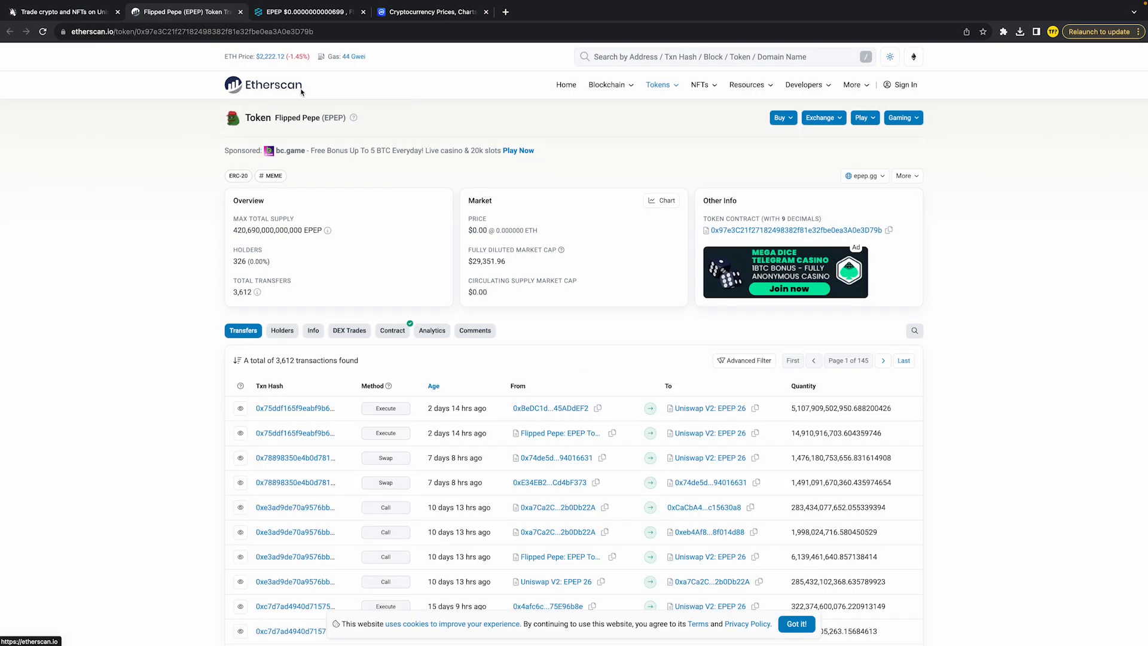
pyautogui.moveTo(328, 95)
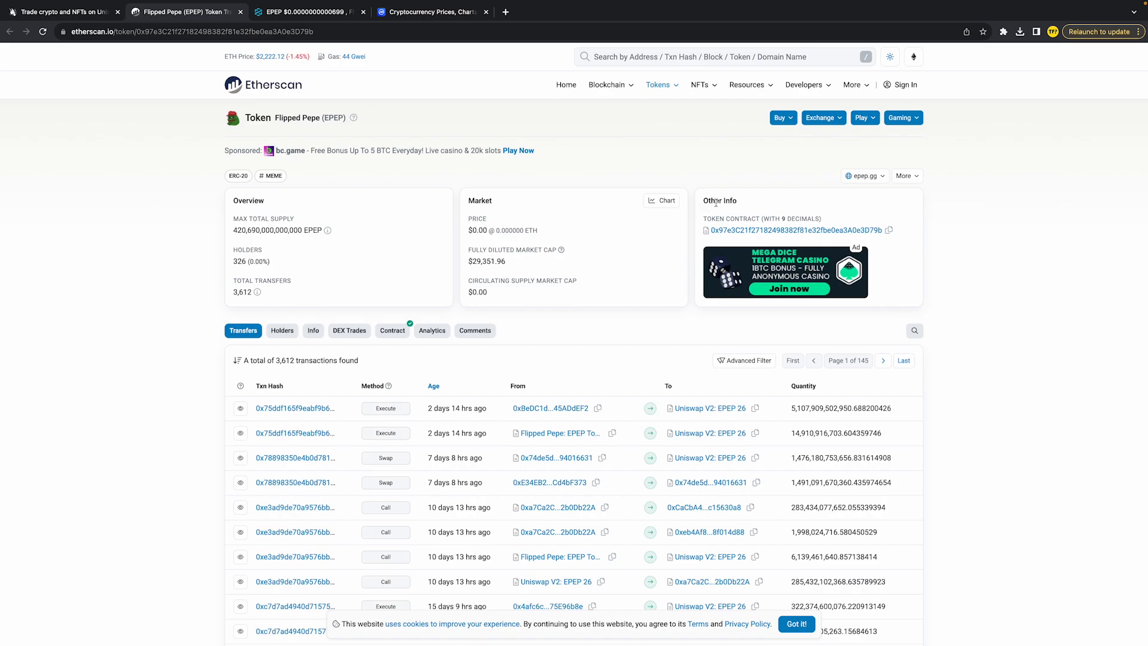
pyautogui.moveTo(897, 238)
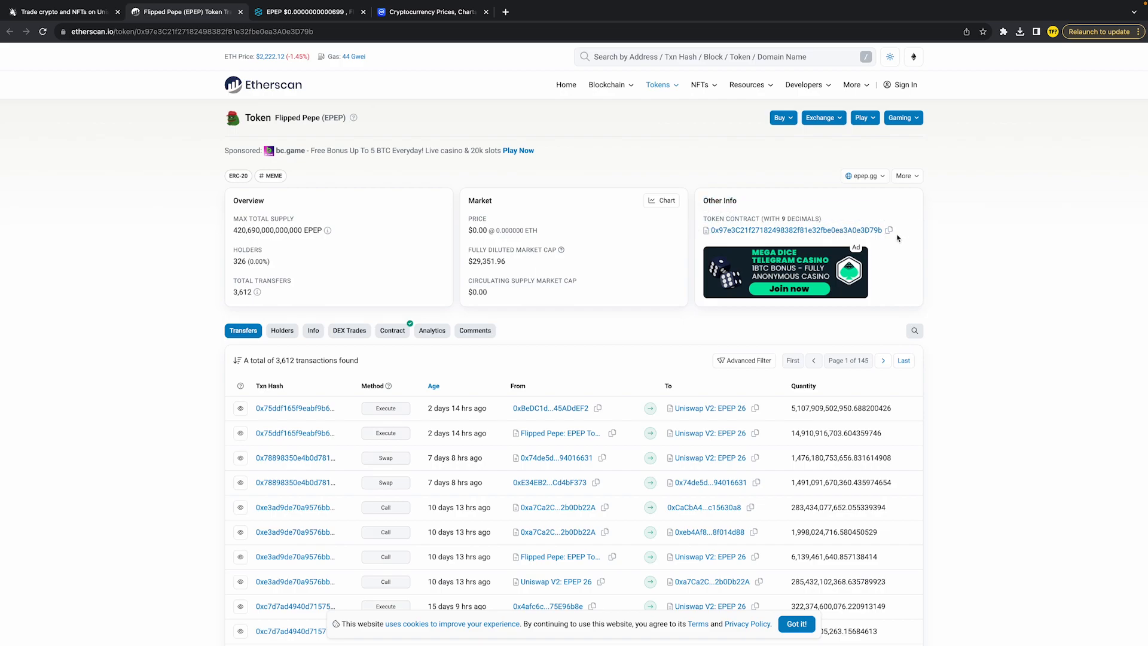
pyautogui.click(304, 12)
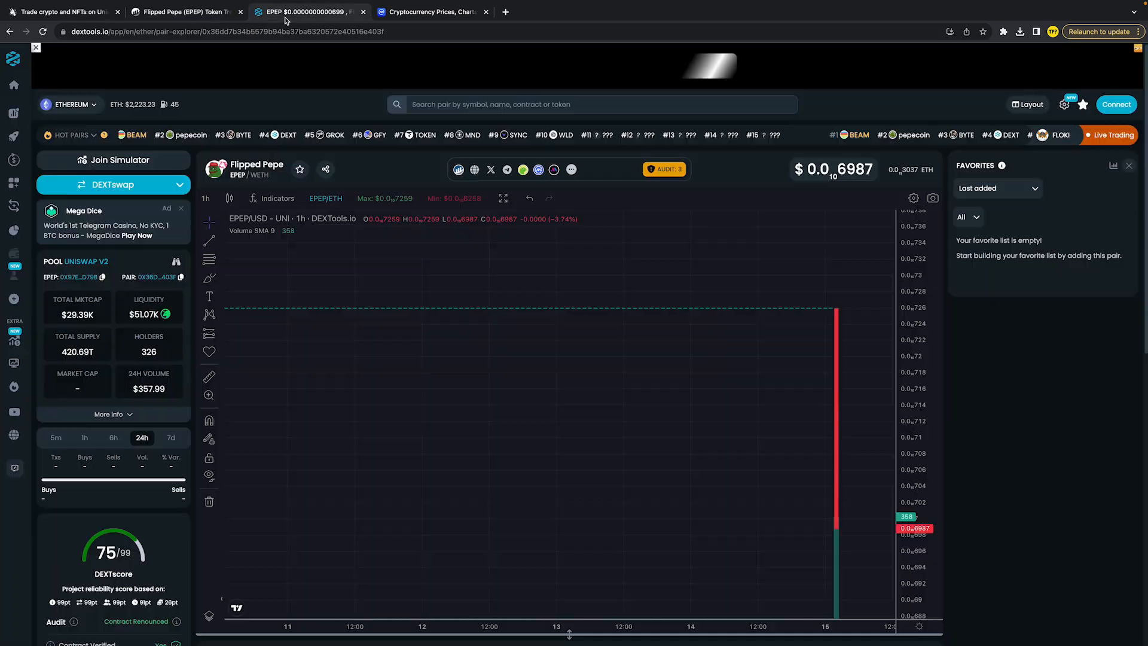
pyautogui.click(591, 104)
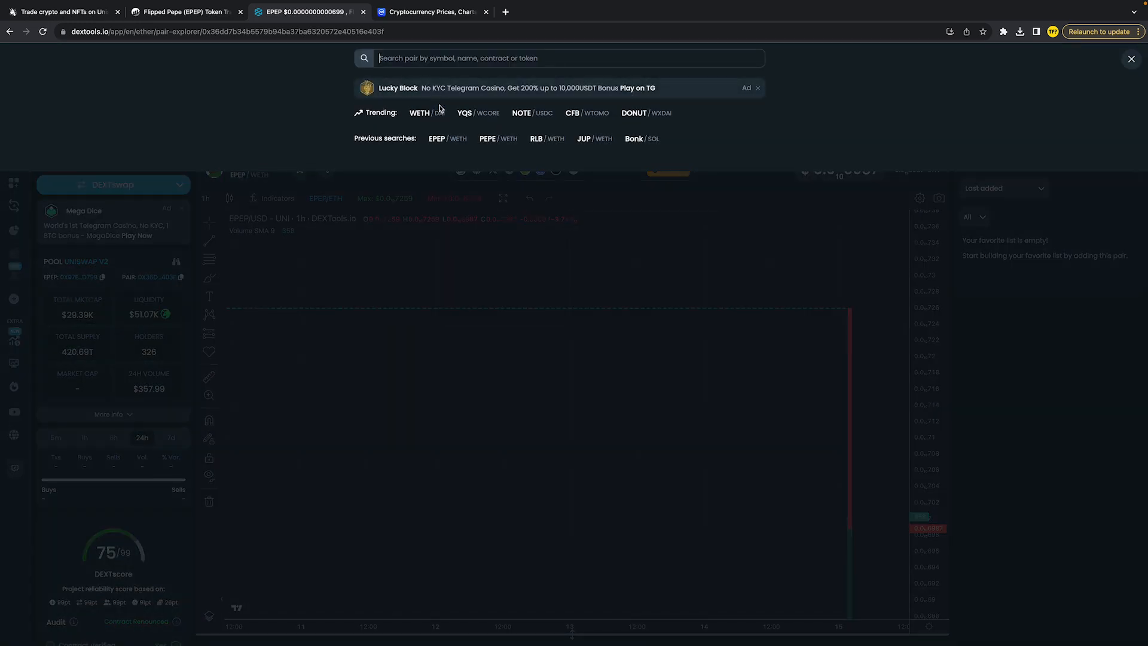
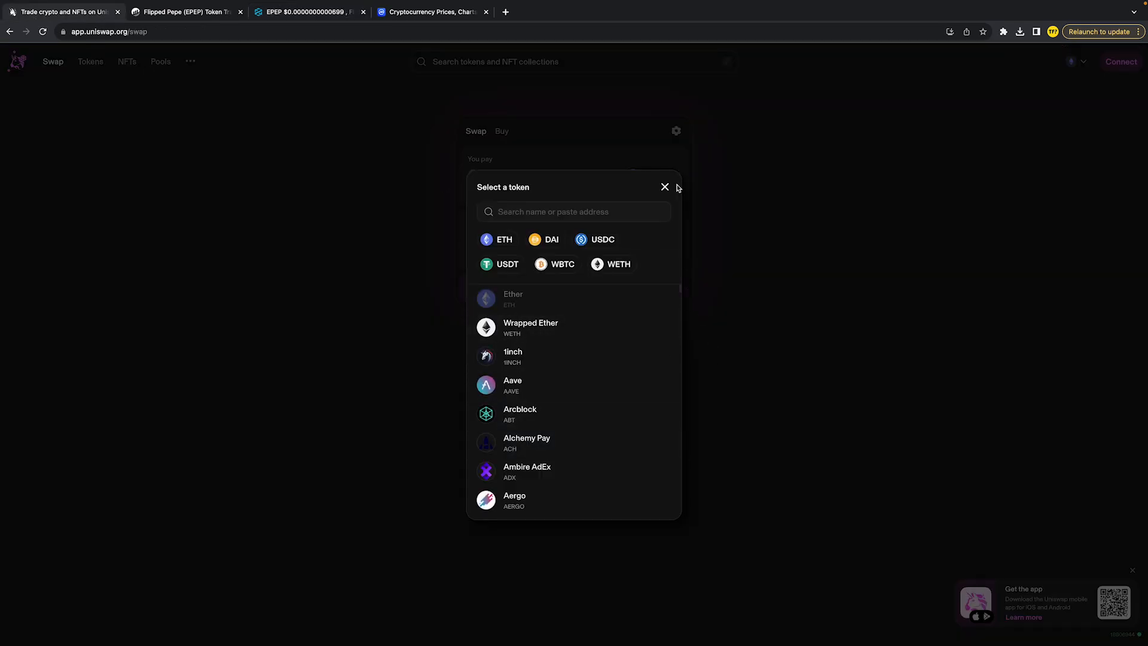
# - Close Uniswap's token picker, leaving ETH-to-PEPE, and switch to CoinMarketCap
pyautogui.click(663, 187)
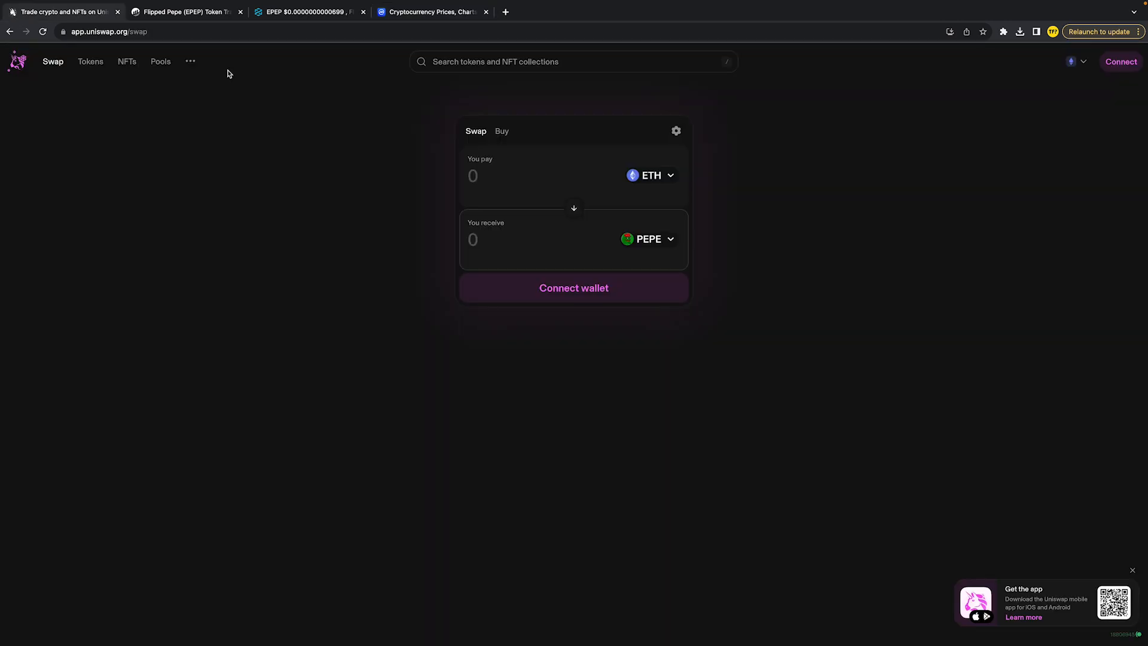
pyautogui.click(649, 176)
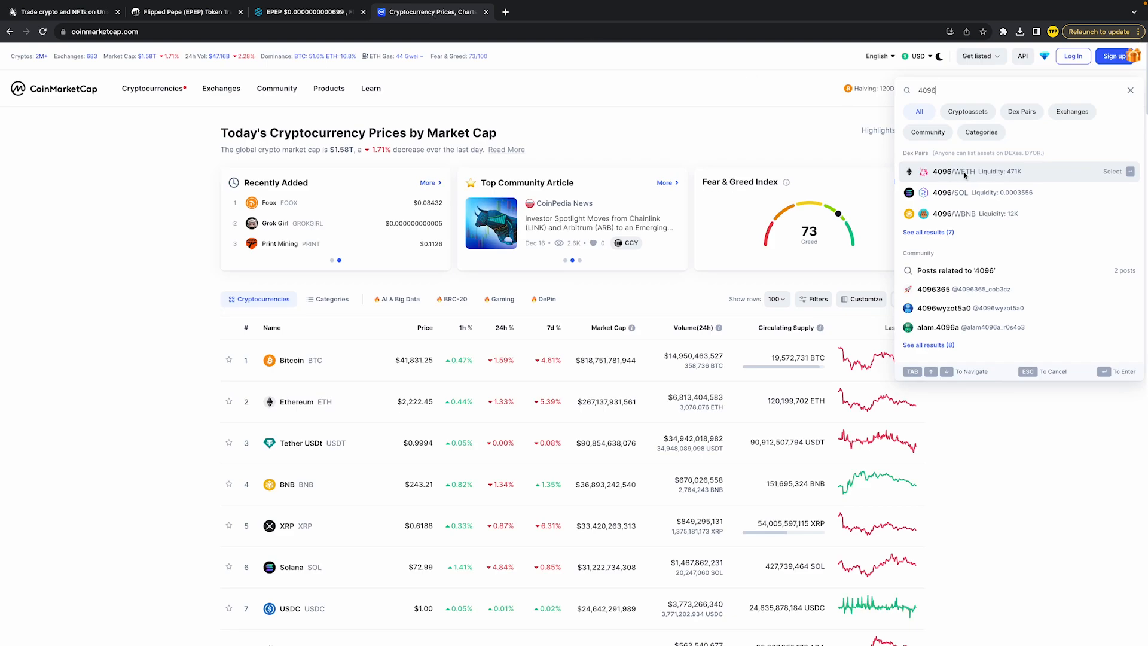
# - Copy the 4096 contract from its 4096/WETH pair and open the v2 DEXTools chart
pyautogui.click(973, 171)
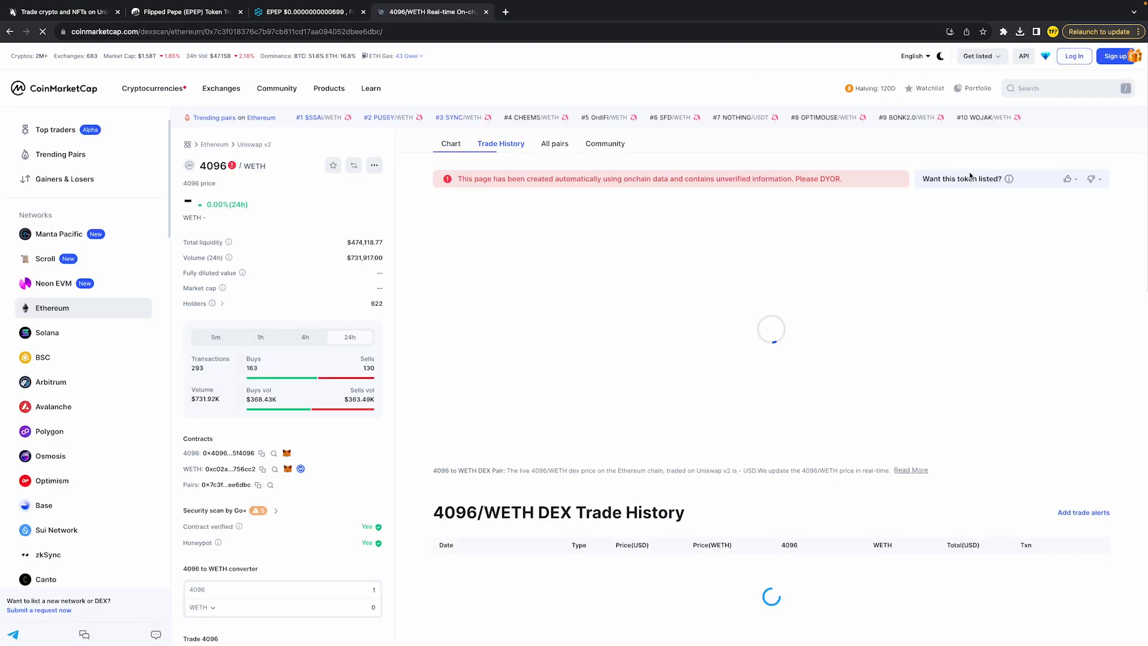
pyautogui.click(451, 142)
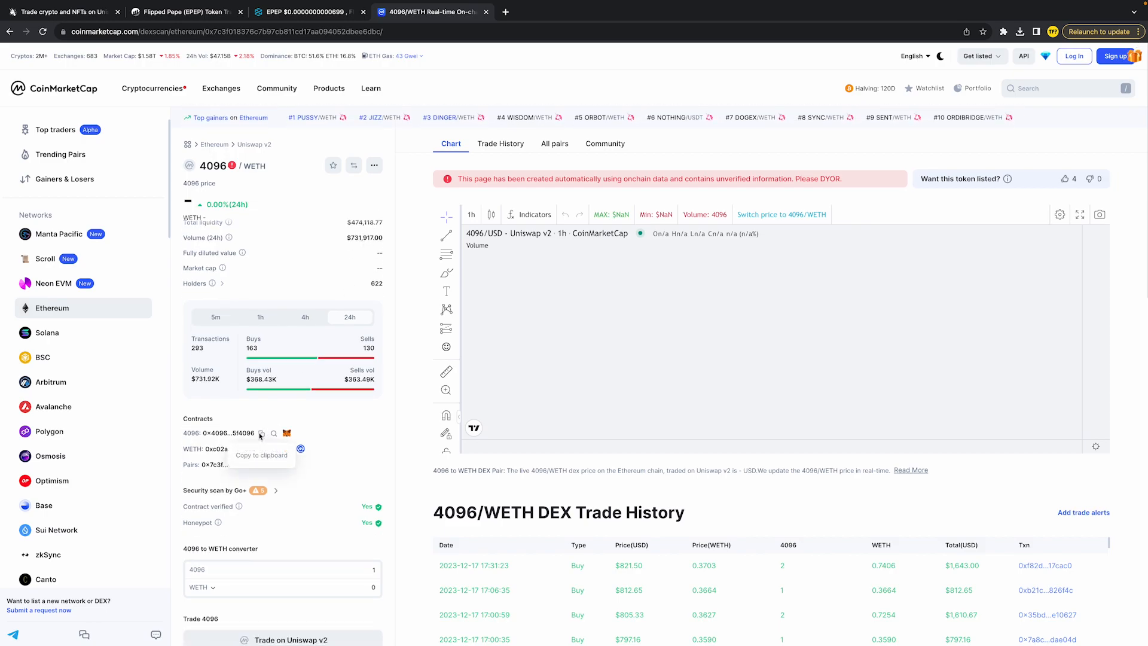
pyautogui.click(261, 433)
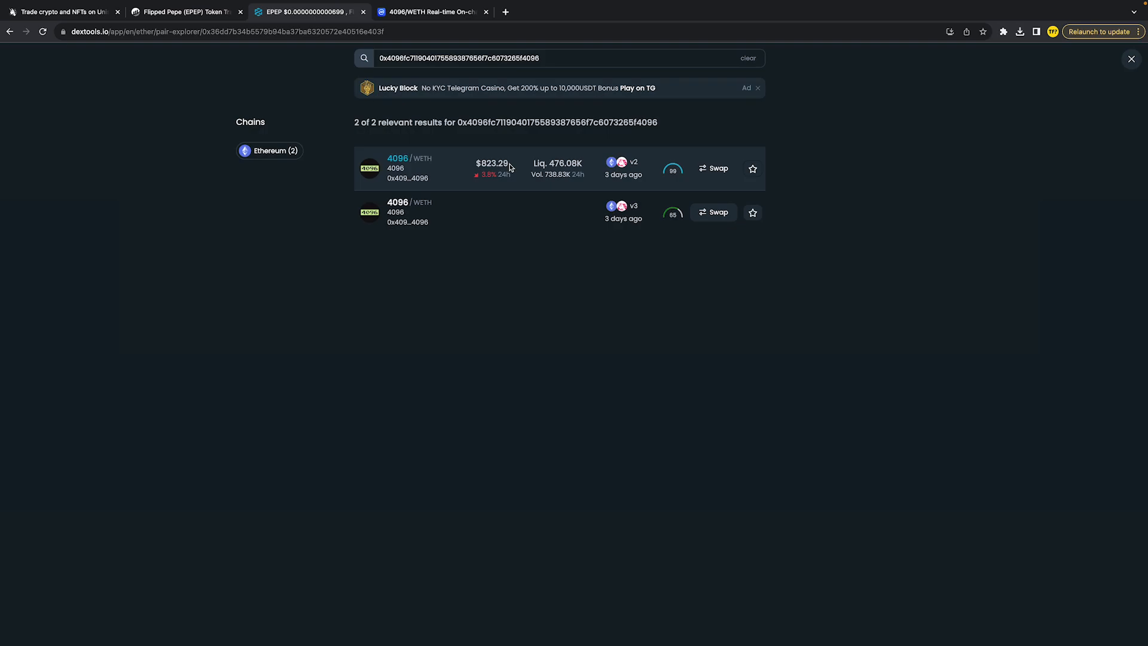
pyautogui.click(410, 167)
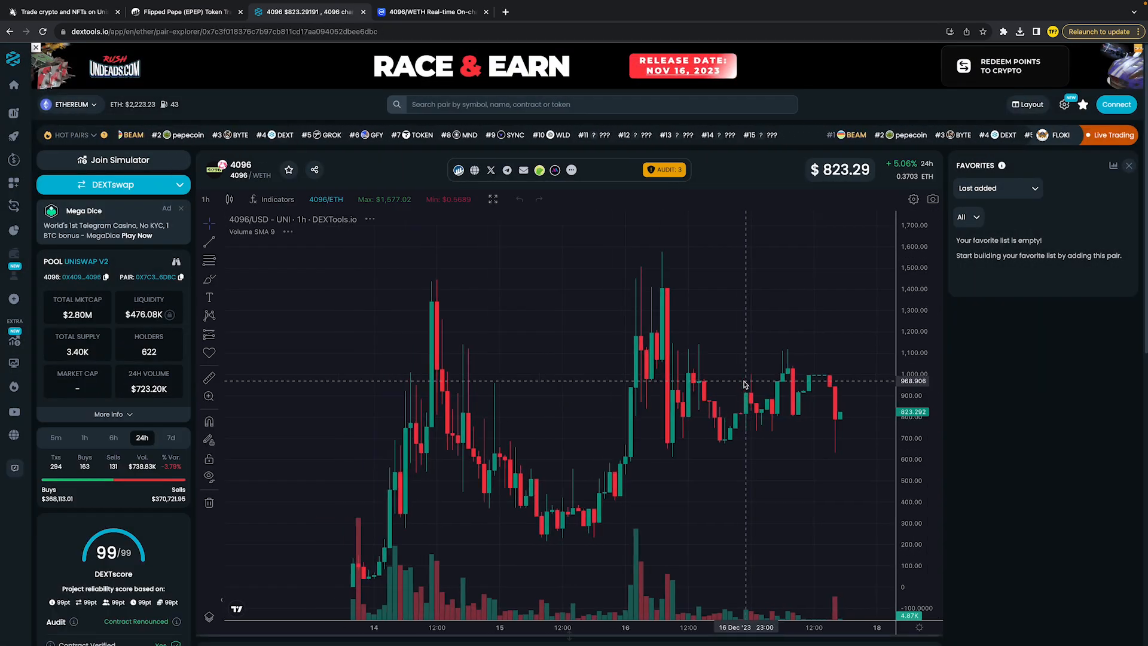